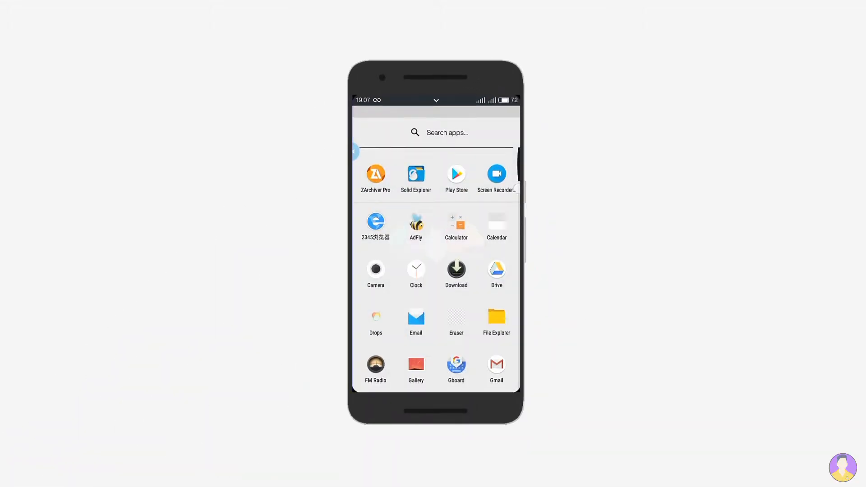
Scroll the app drawer to reach and launch ZArchiver Pro.
{"action": "scroll", "scroll_direction": "down", "scroll_amount": 3}
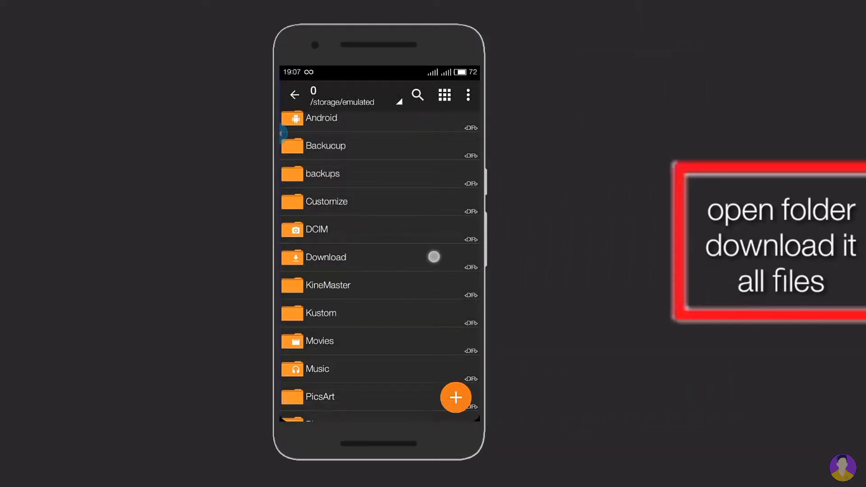
Copy the data, ZooperWidget and Pokemon7.png items from Download/Pokemon.7z to device memory.
{"action": "left_click", "coordinate": [326, 257]}
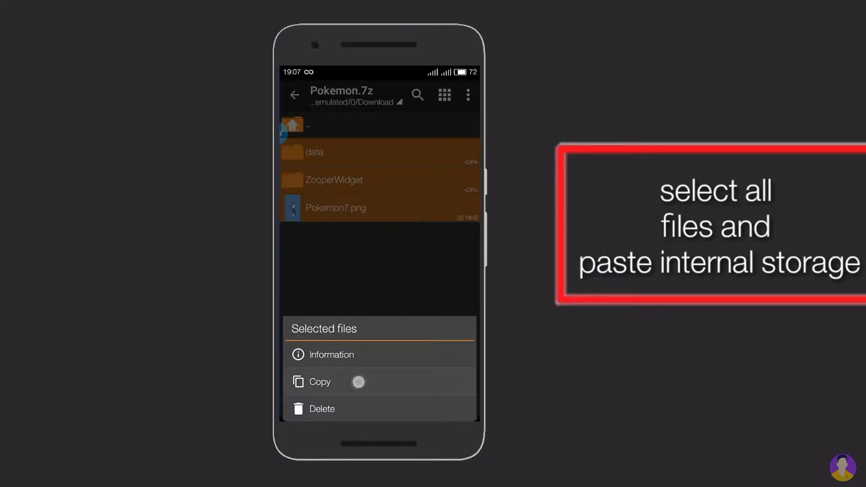
{"action": "left_click", "coordinate": [319, 381]}
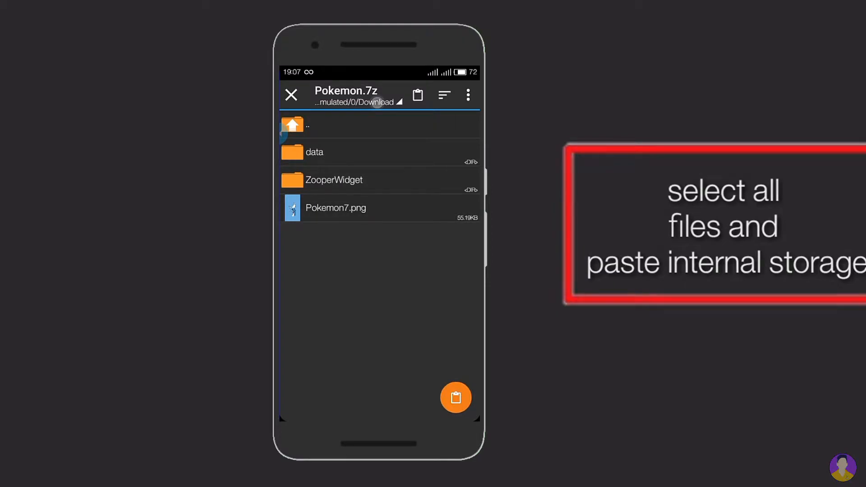
{"action": "left_click", "coordinate": [356, 102]}
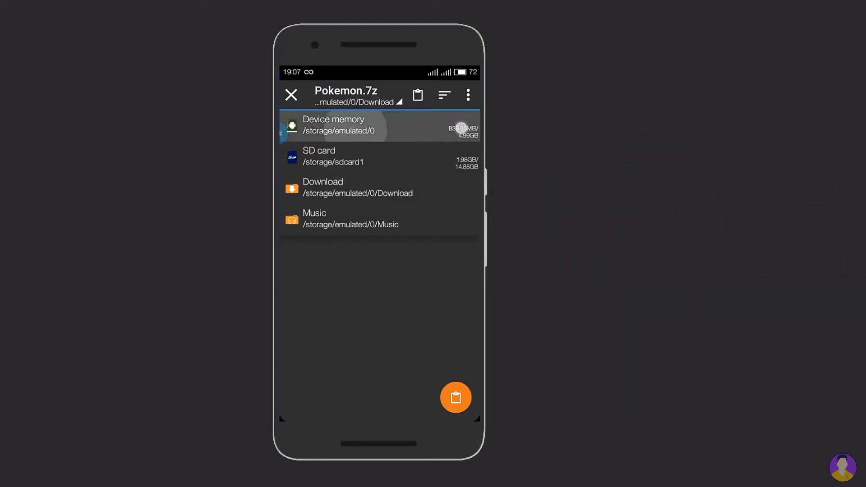
{"action": "left_click", "coordinate": [334, 124]}
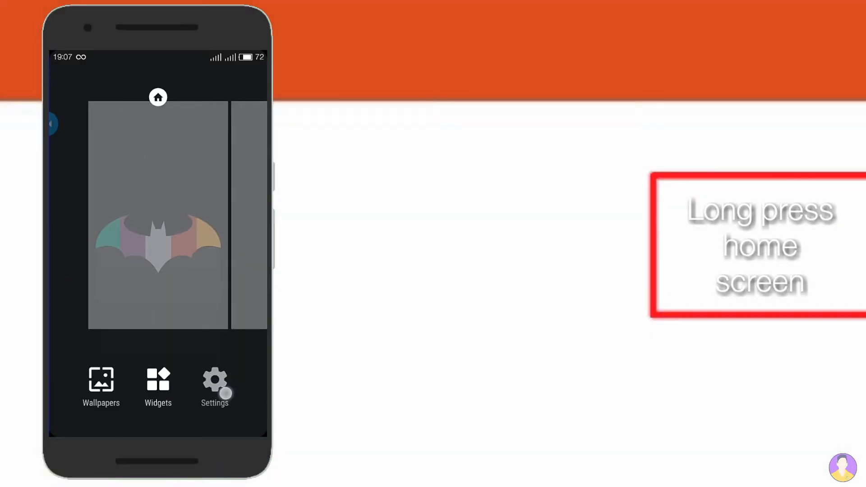
Reach Nova Settings' Backup & import page and list the saved layout backups.
{"action": "left_click", "coordinate": [214, 387]}
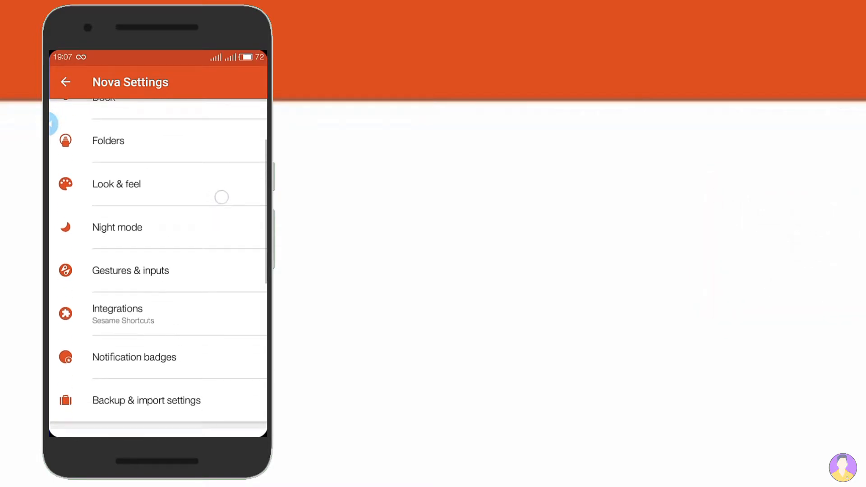
{"action": "scroll", "scroll_direction": "down", "scroll_amount": 3}
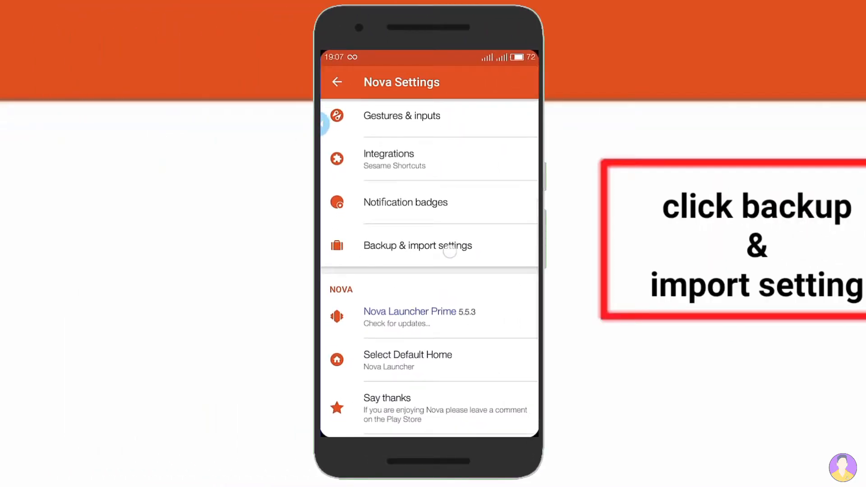
{"action": "left_click", "coordinate": [417, 246]}
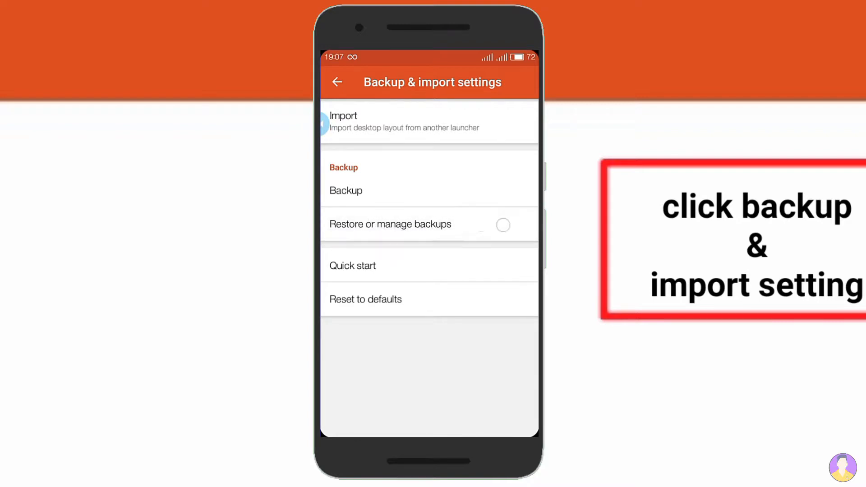
{"action": "left_click", "coordinate": [389, 224]}
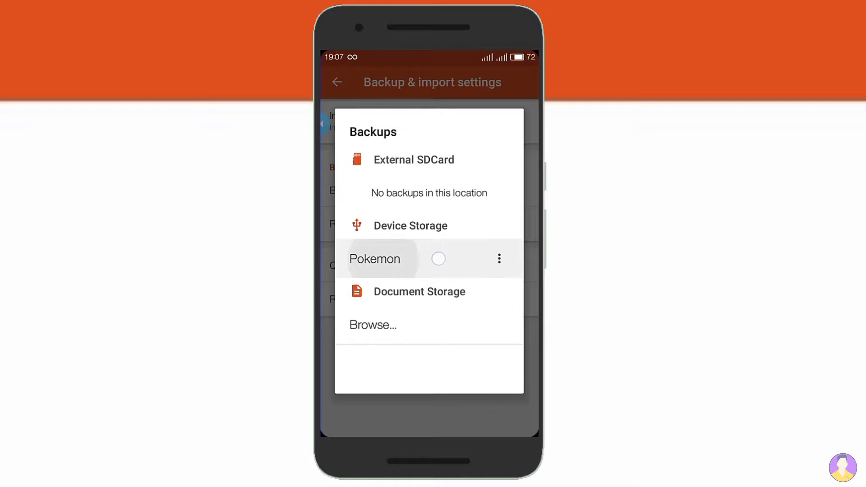
Restore the Pokemon backup, confirming it replaces the current home layout.
{"action": "left_click", "coordinate": [375, 258]}
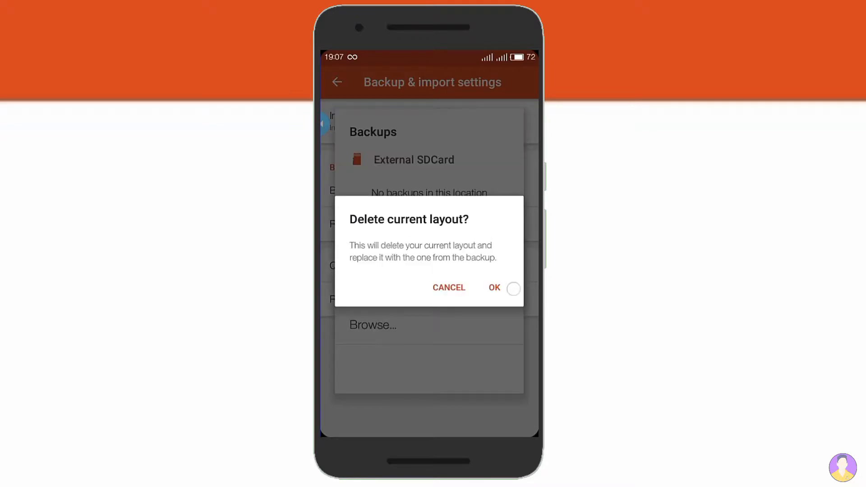
{"action": "left_click", "coordinate": [493, 287]}
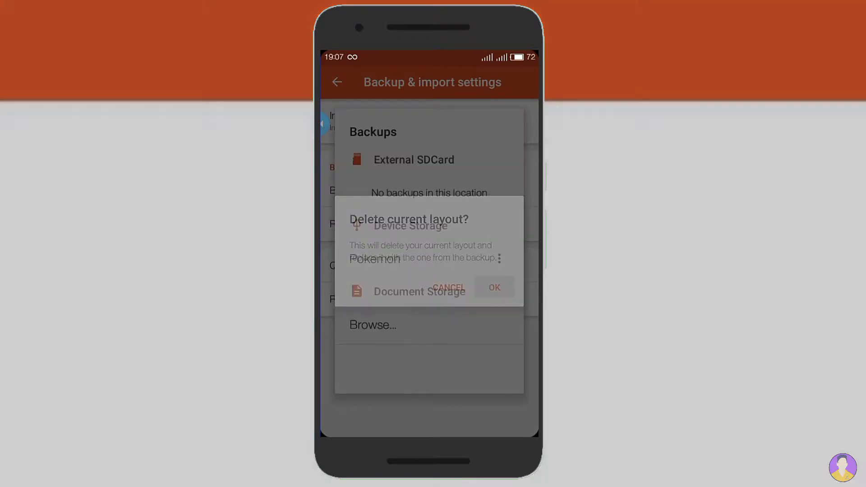
{"action": "left_click", "coordinate": [494, 286]}
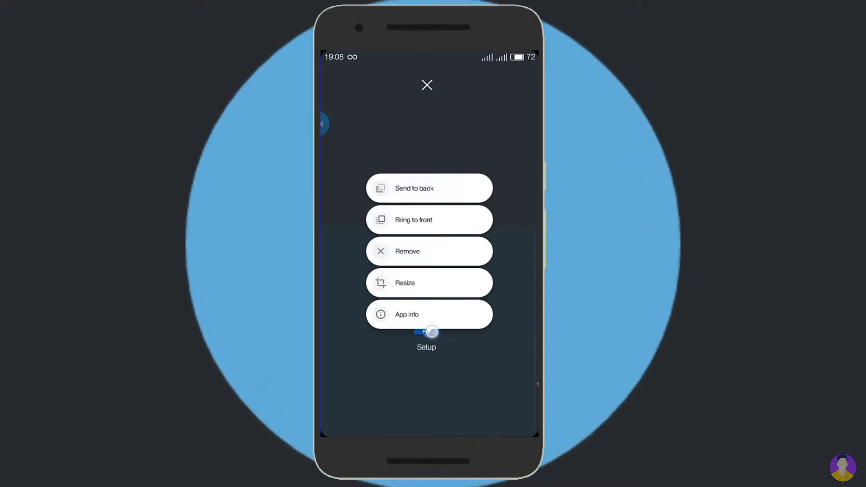
Remove the leftover Setup widget and set the Dragonair image as wallpaper.
{"action": "left_click", "coordinate": [426, 85]}
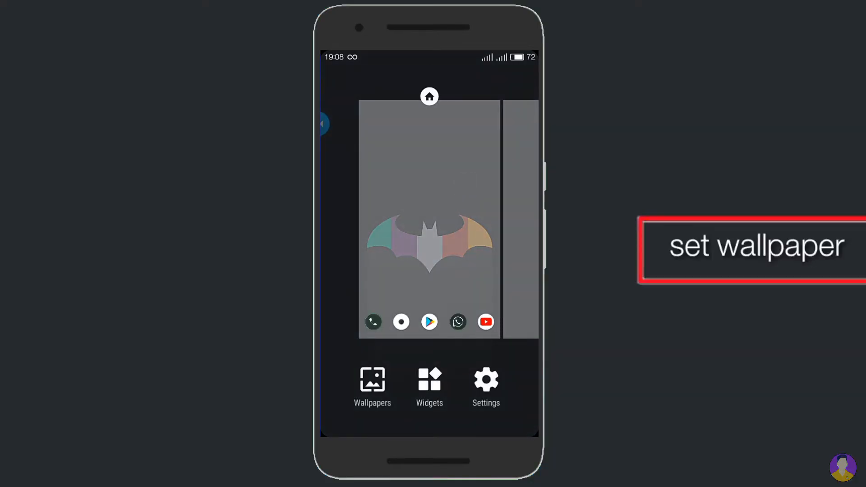
{"action": "left_click", "coordinate": [372, 383]}
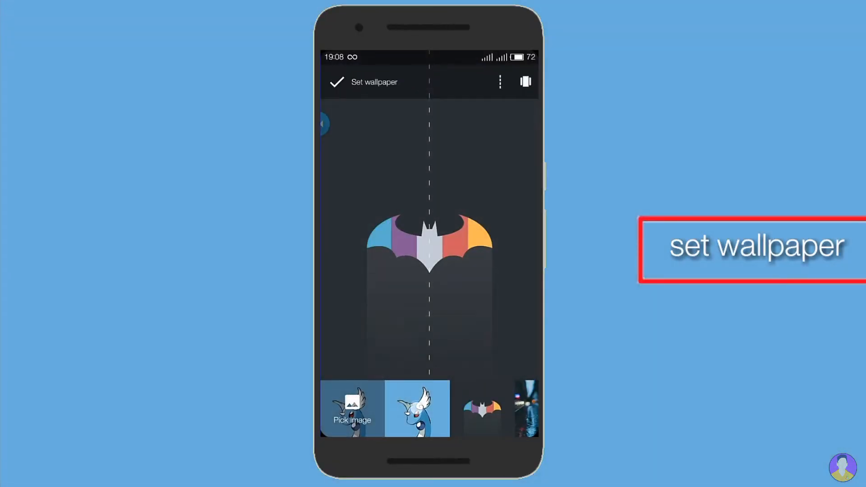
{"action": "left_click", "coordinate": [418, 408]}
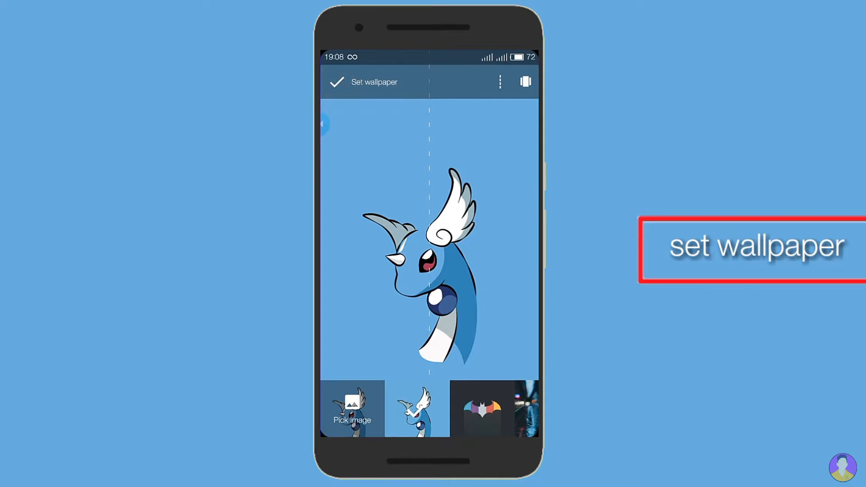
{"action": "left_click", "coordinate": [337, 82]}
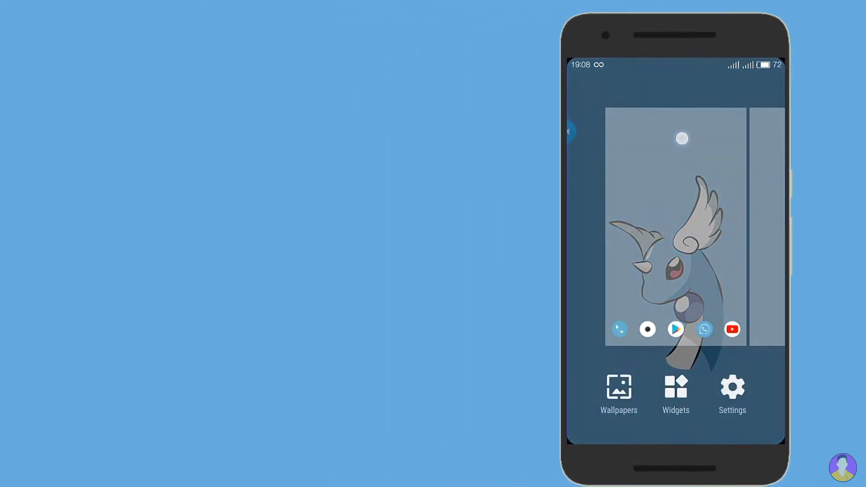
Add a Zooper Widget at the top of home, resize it to full width and choose the Pokemon template.
{"action": "left_click", "coordinate": [674, 392]}
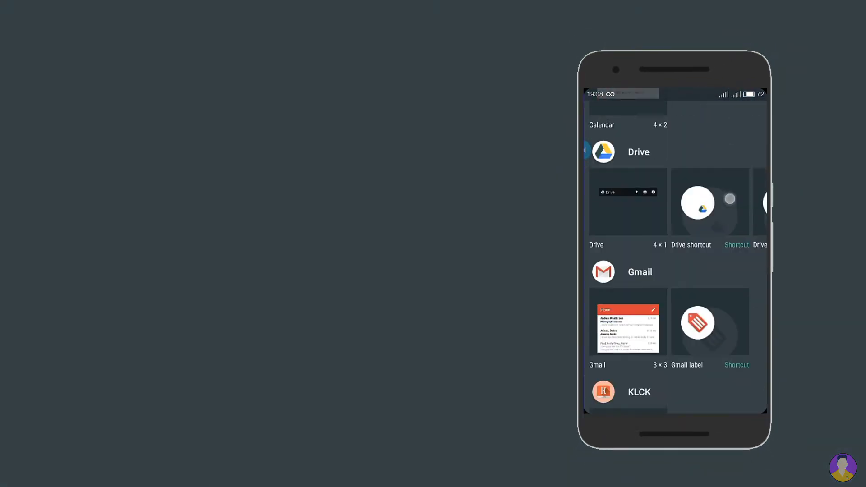
{"action": "scroll", "scroll_direction": "down", "scroll_amount": 3}
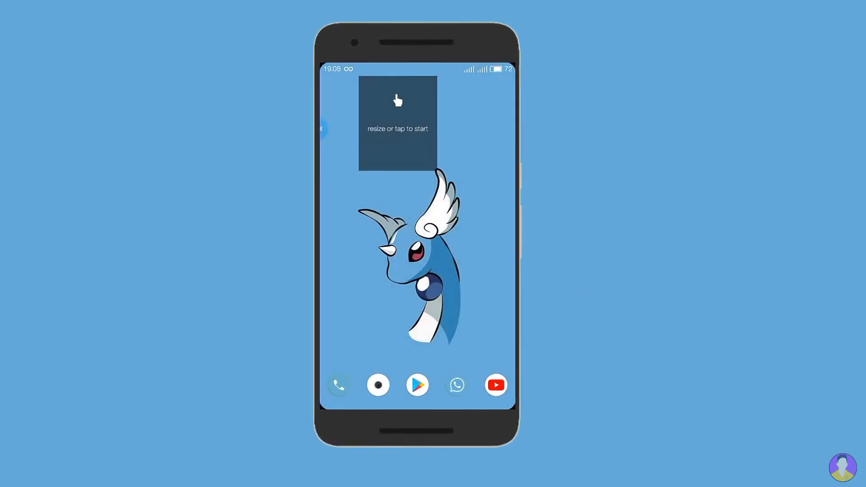
{"action": "left_click", "coordinate": [397, 128]}
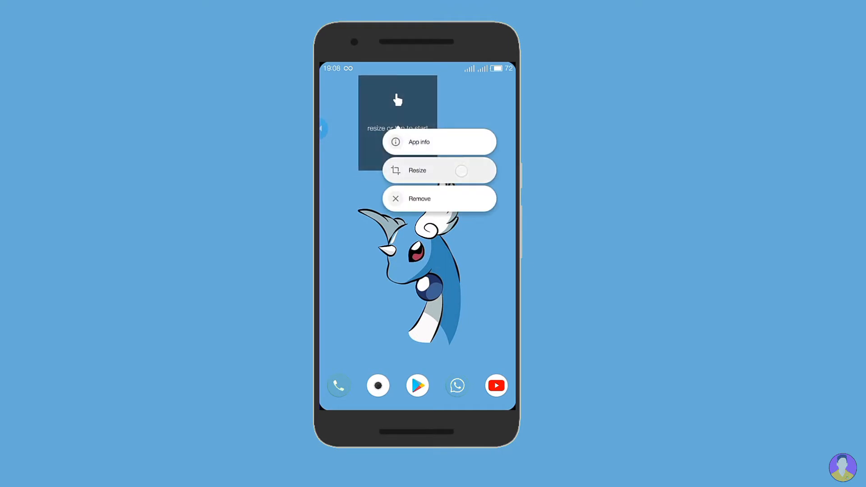
{"action": "left_click", "coordinate": [417, 171]}
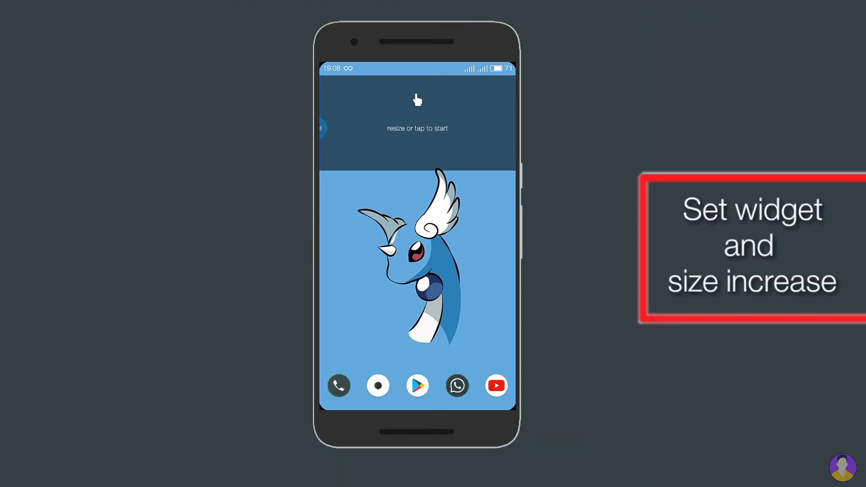
{"action": "left_click", "coordinate": [417, 128]}
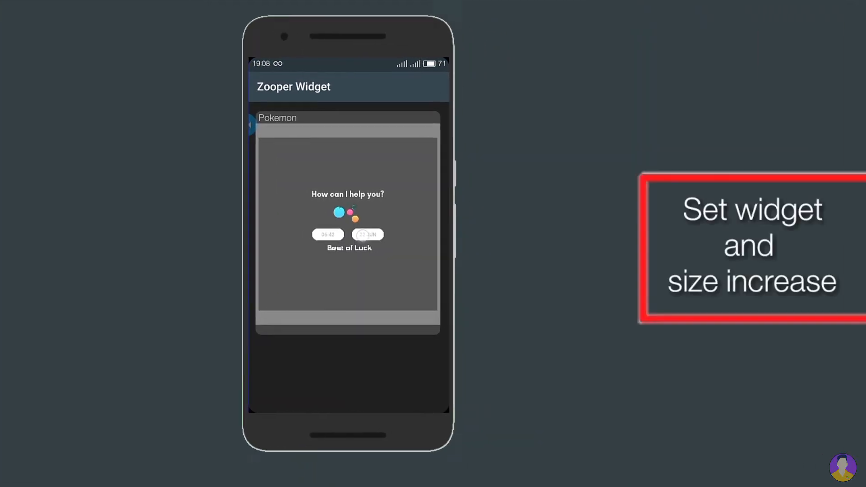